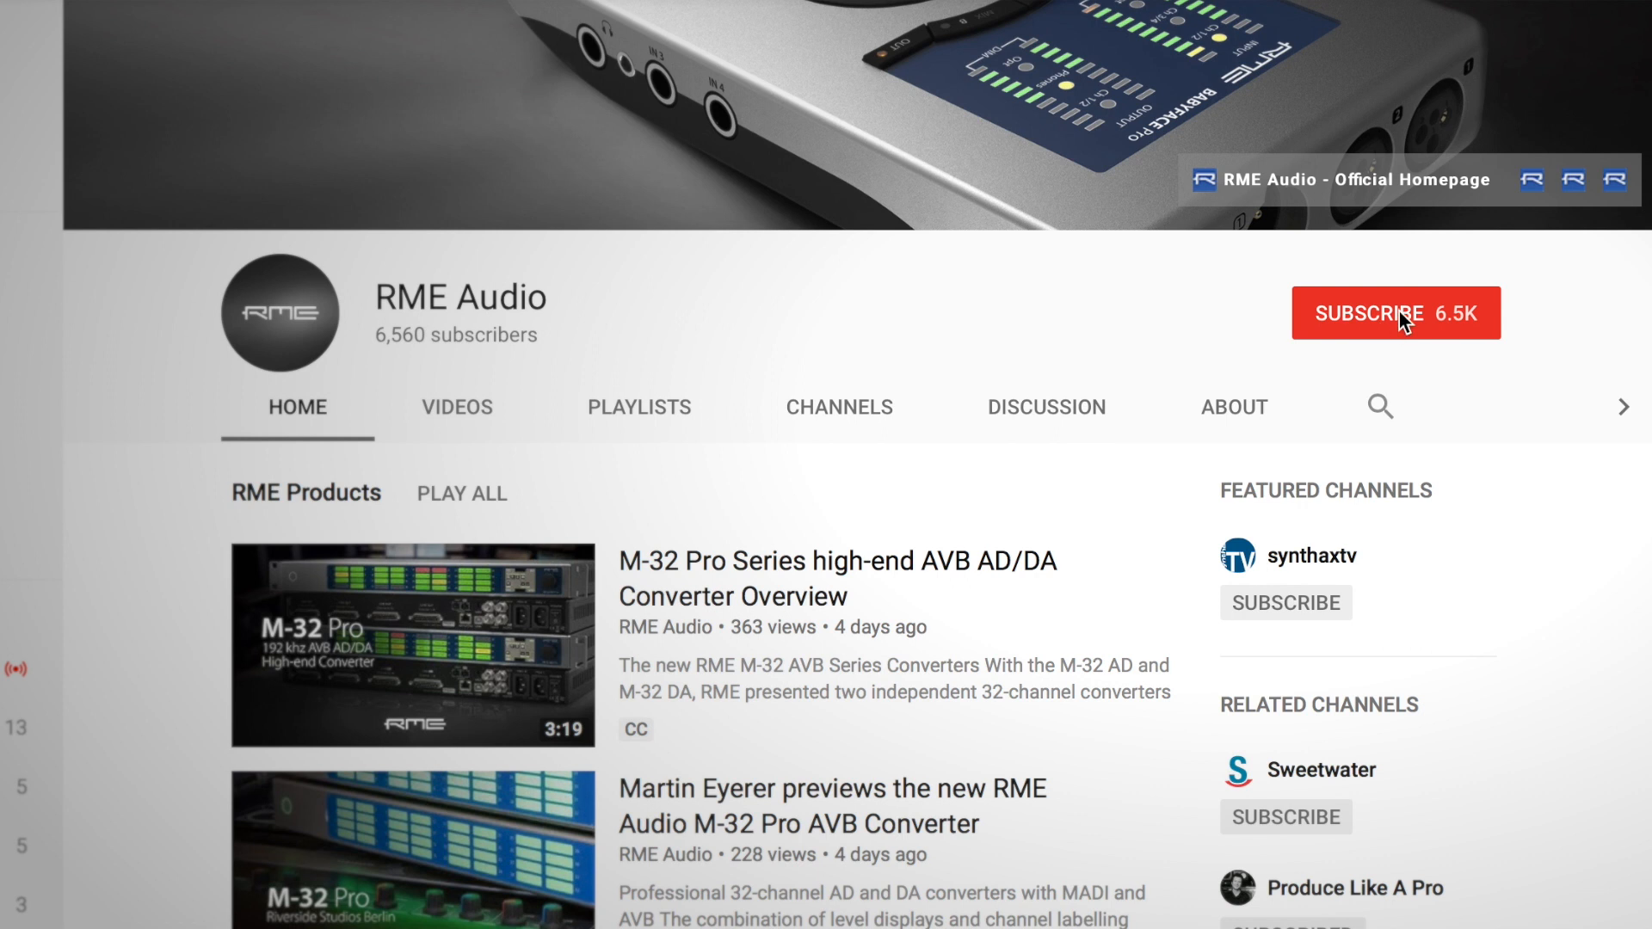
Test the AS-1 fader by pulling it to about -39 dB and -7 dB, returning near unity each time.
left_click(1395, 313)
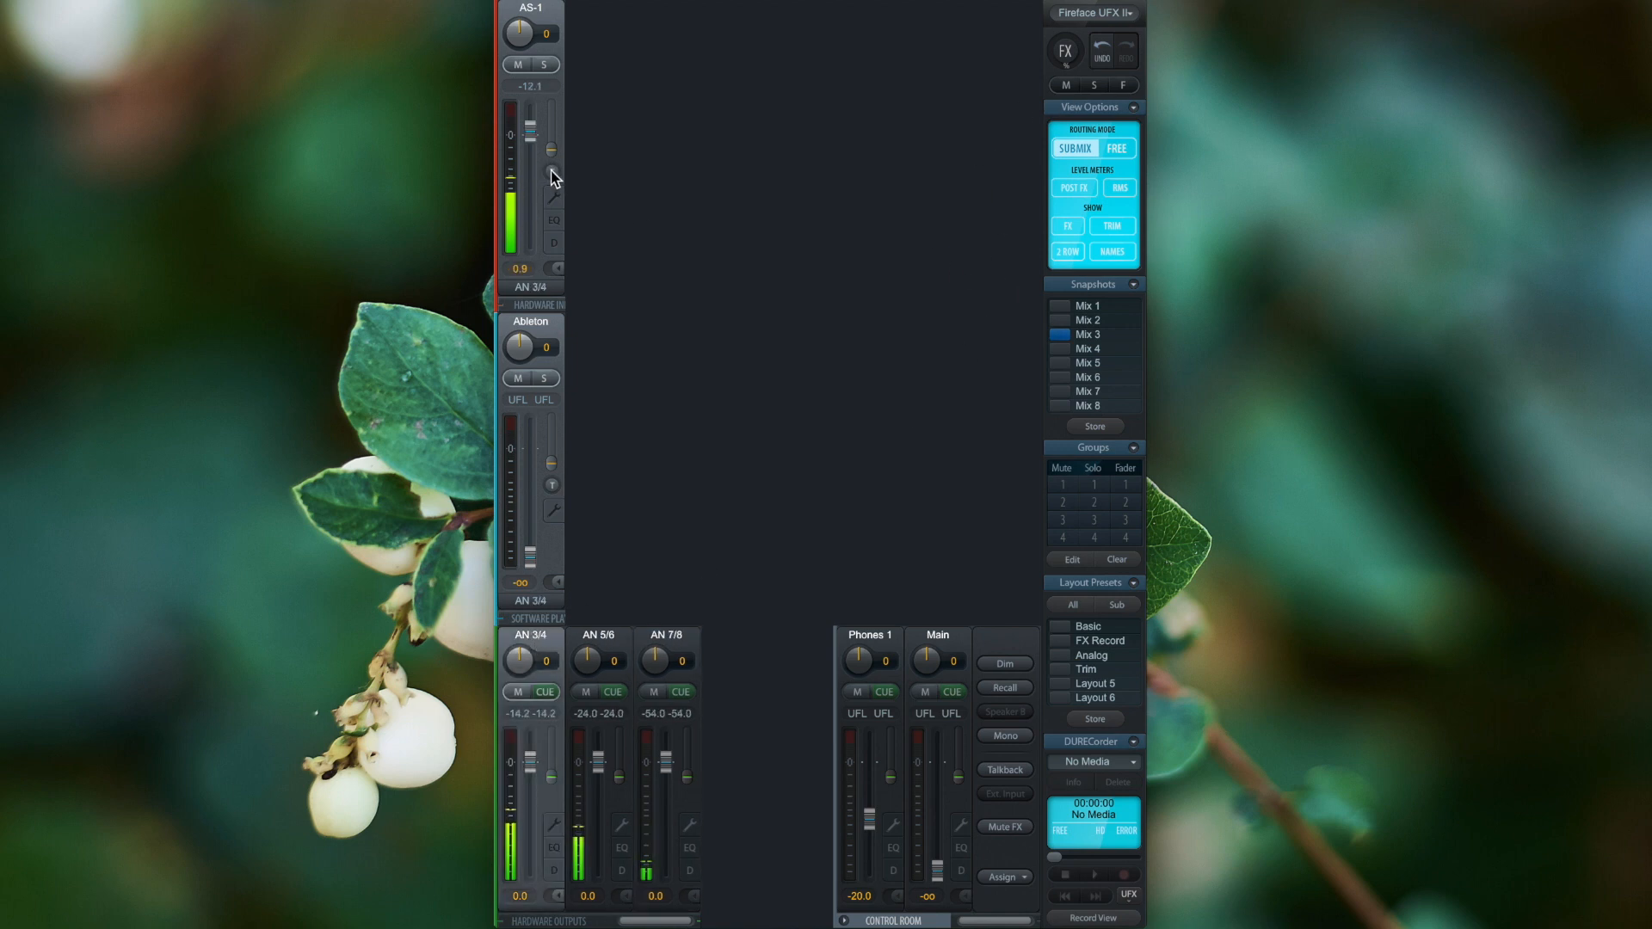
left_click_drag(553, 149, 553, 172)
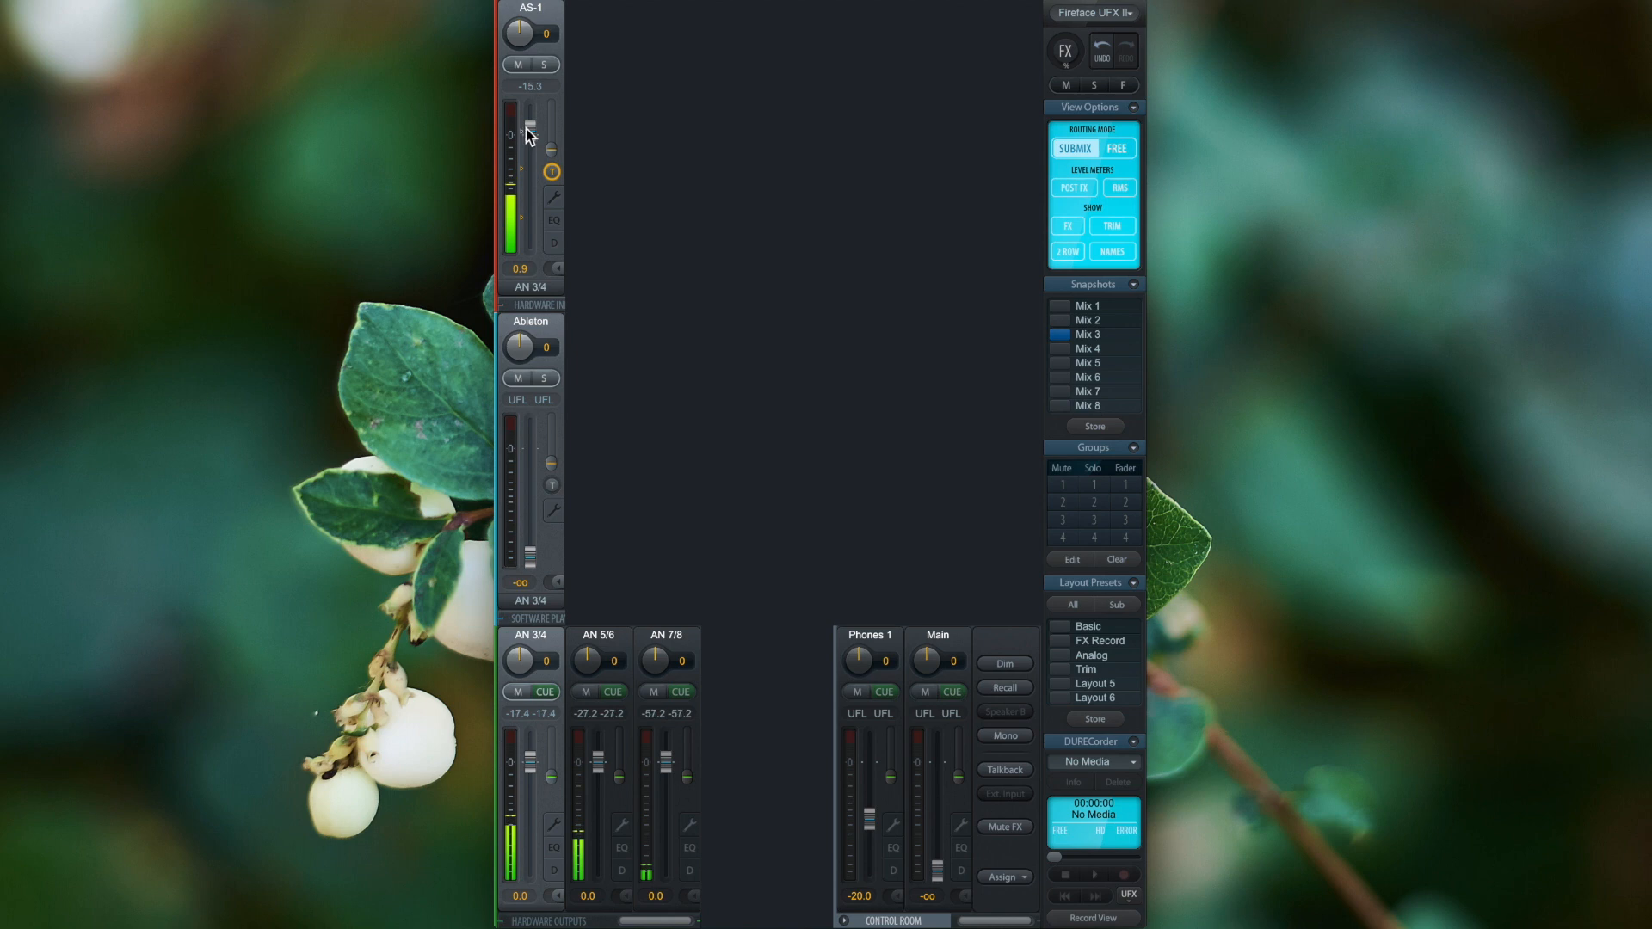
left_click_drag(530, 125, 531, 116)
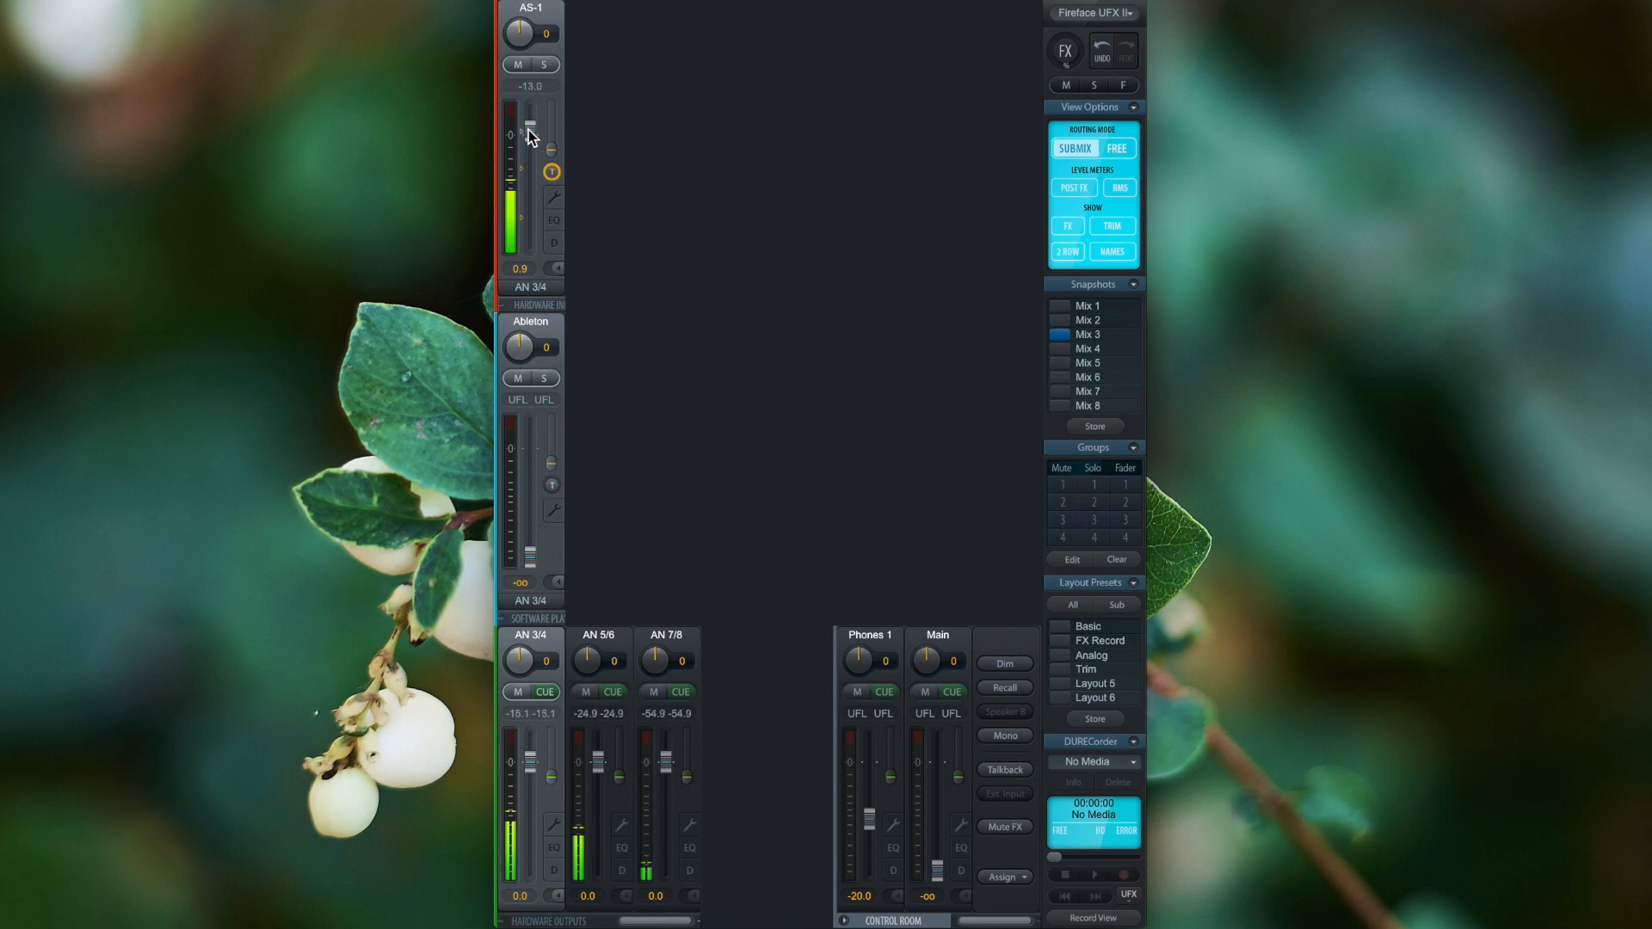
left_click_drag(532, 132, 532, 126)
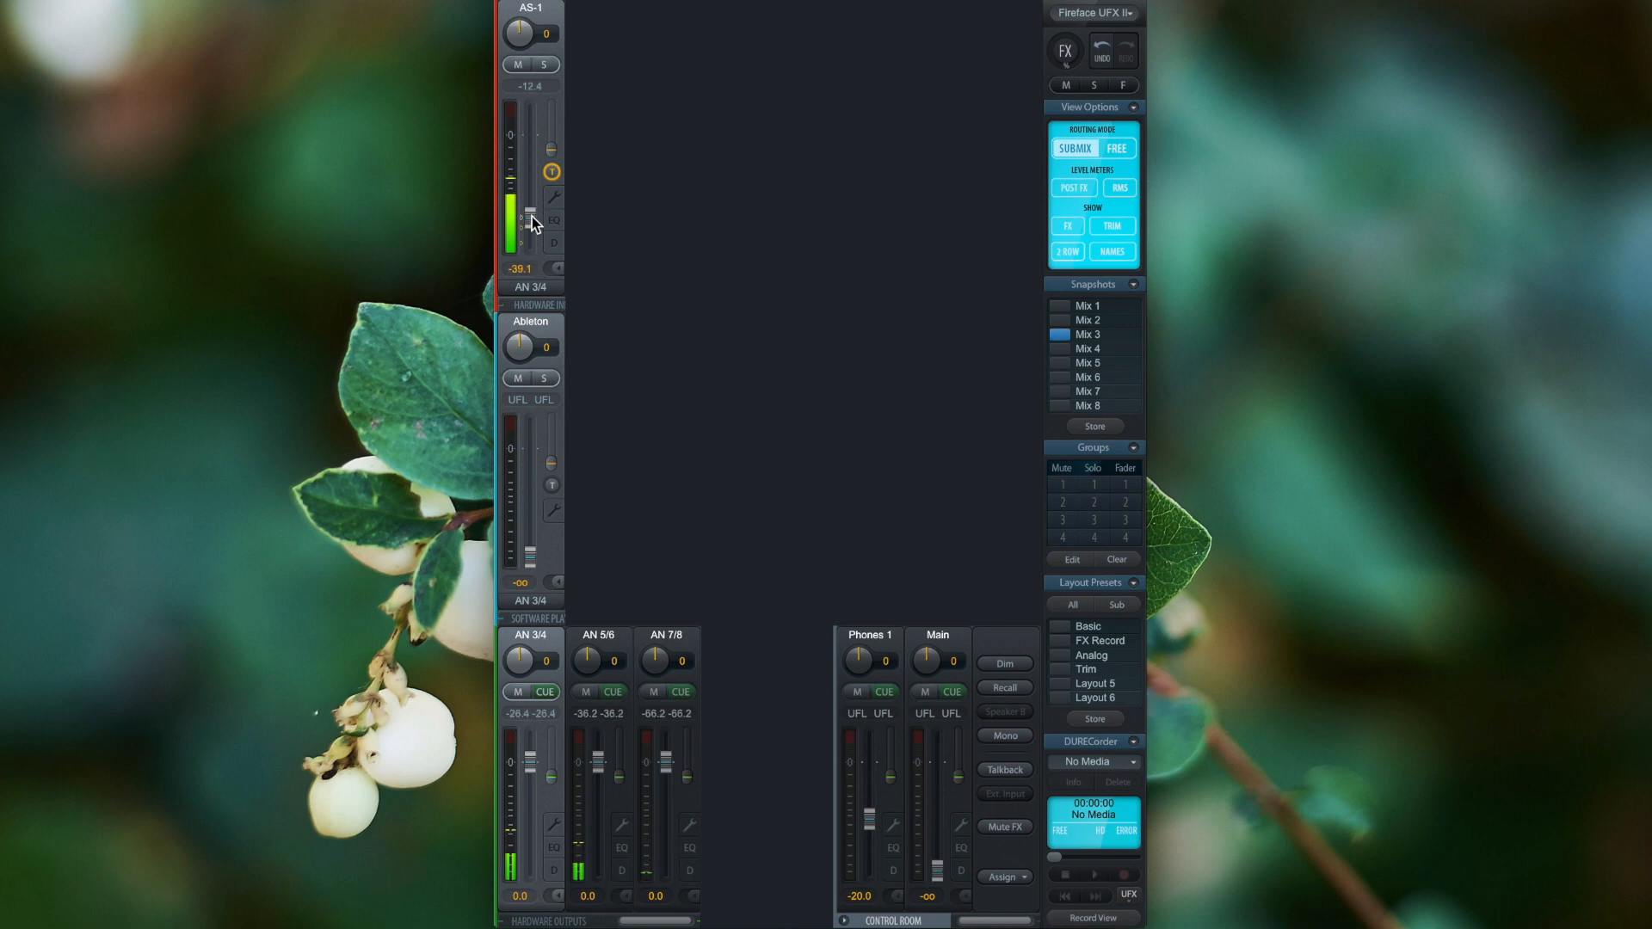
left_click_drag(535, 221, 534, 131)
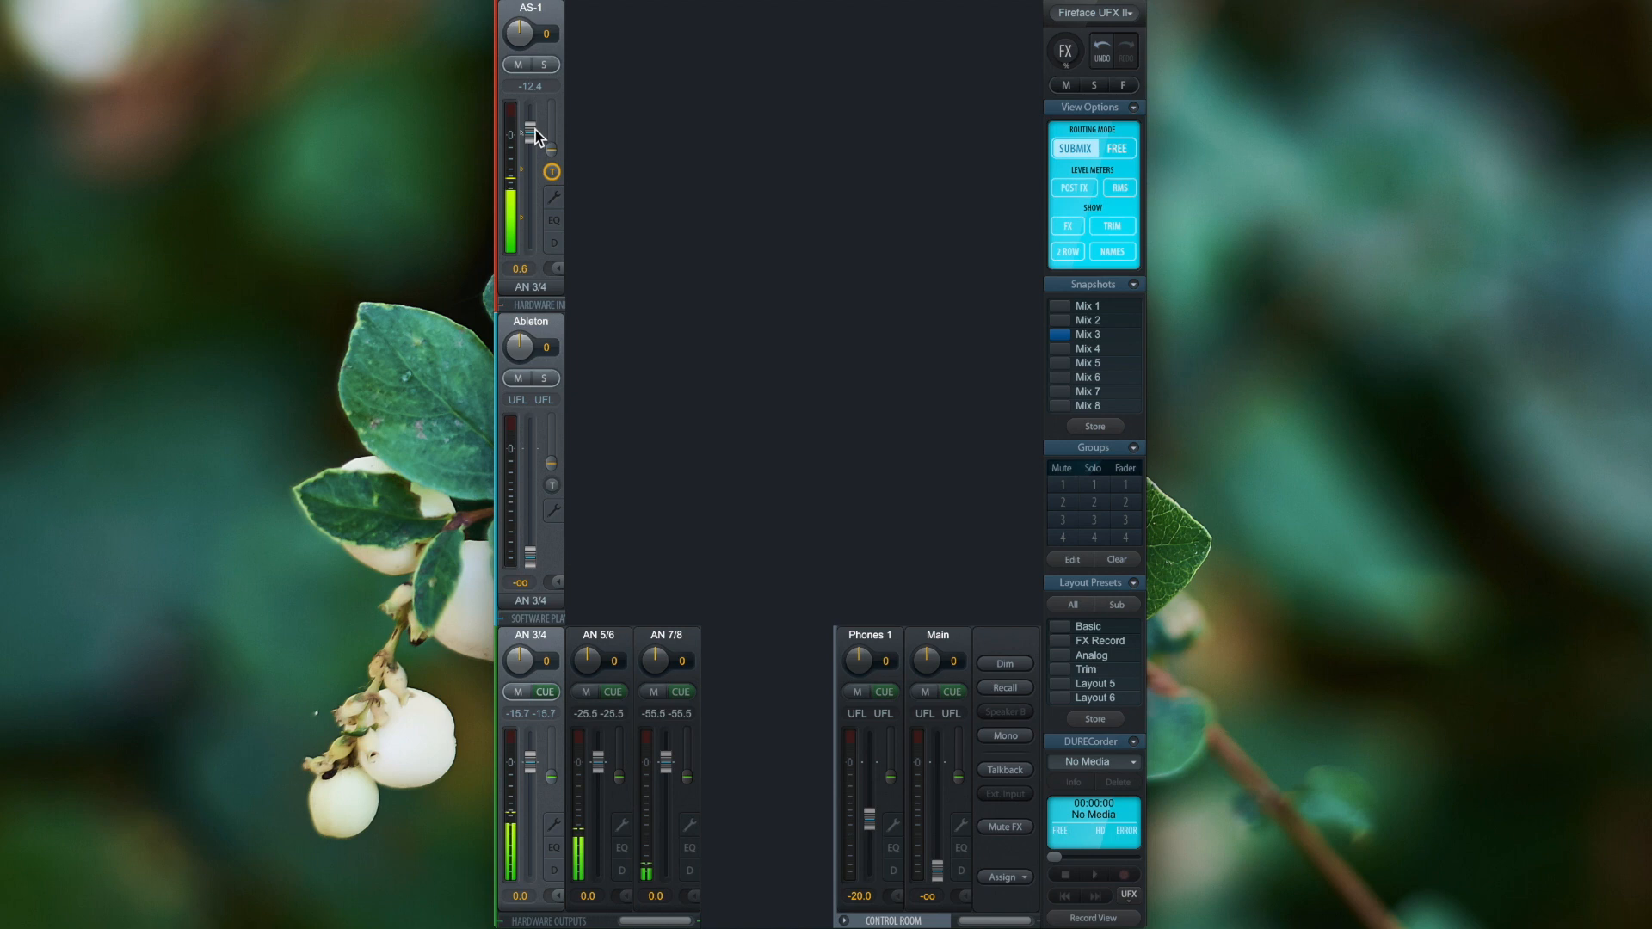
left_click_drag(536, 128, 536, 140)
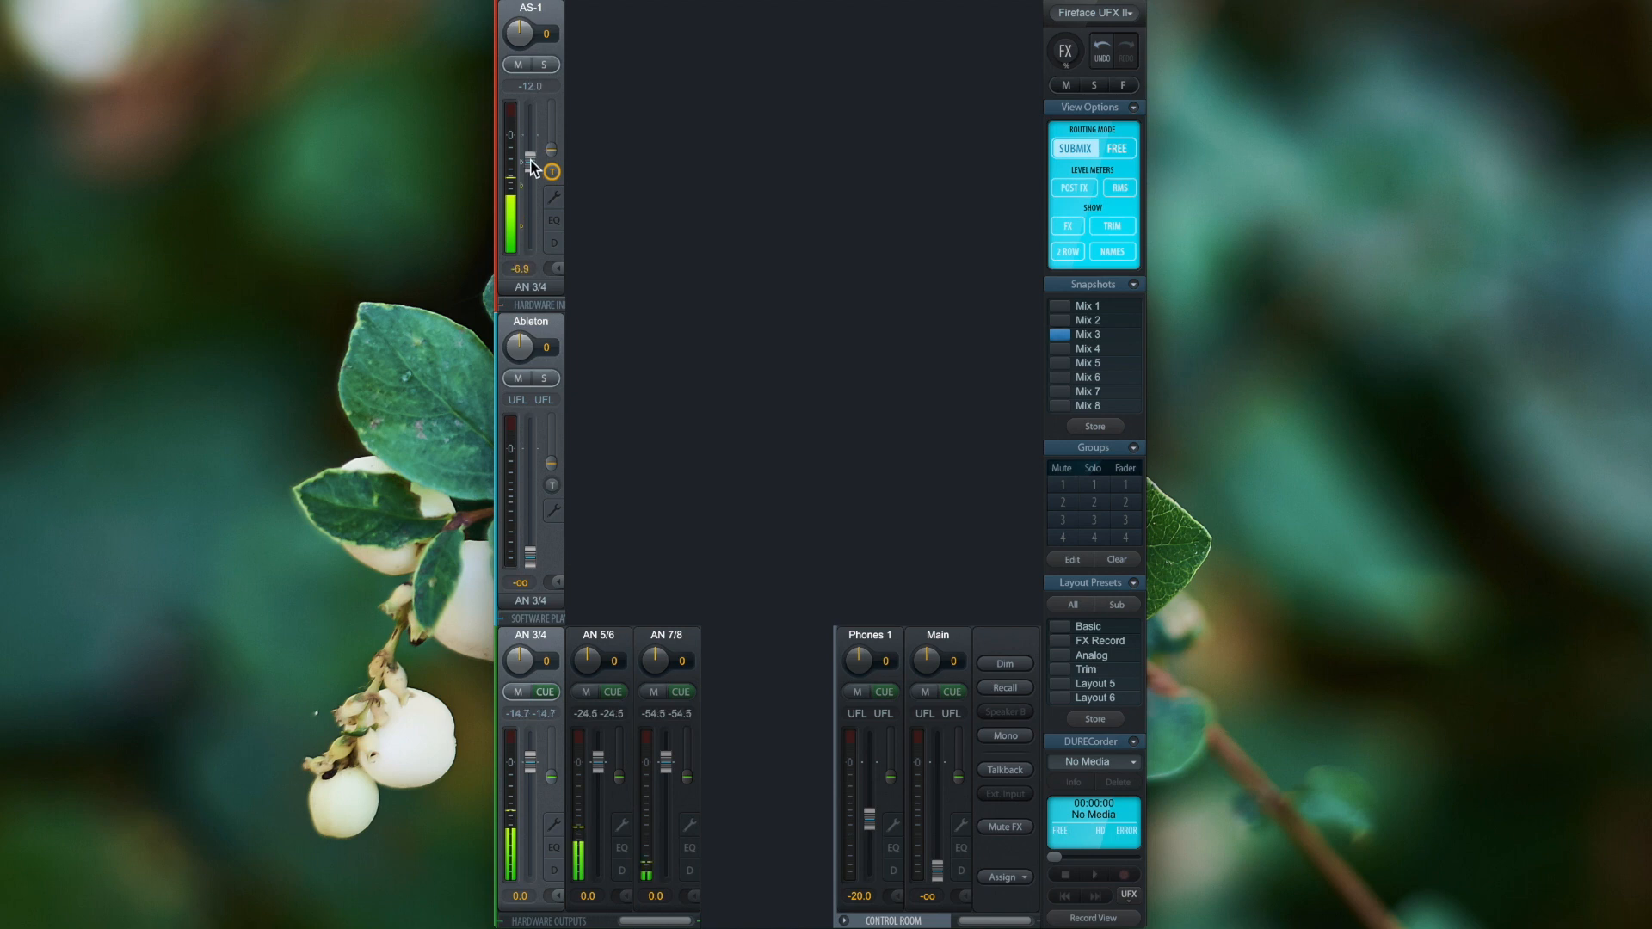
left_click_drag(531, 160, 534, 226)
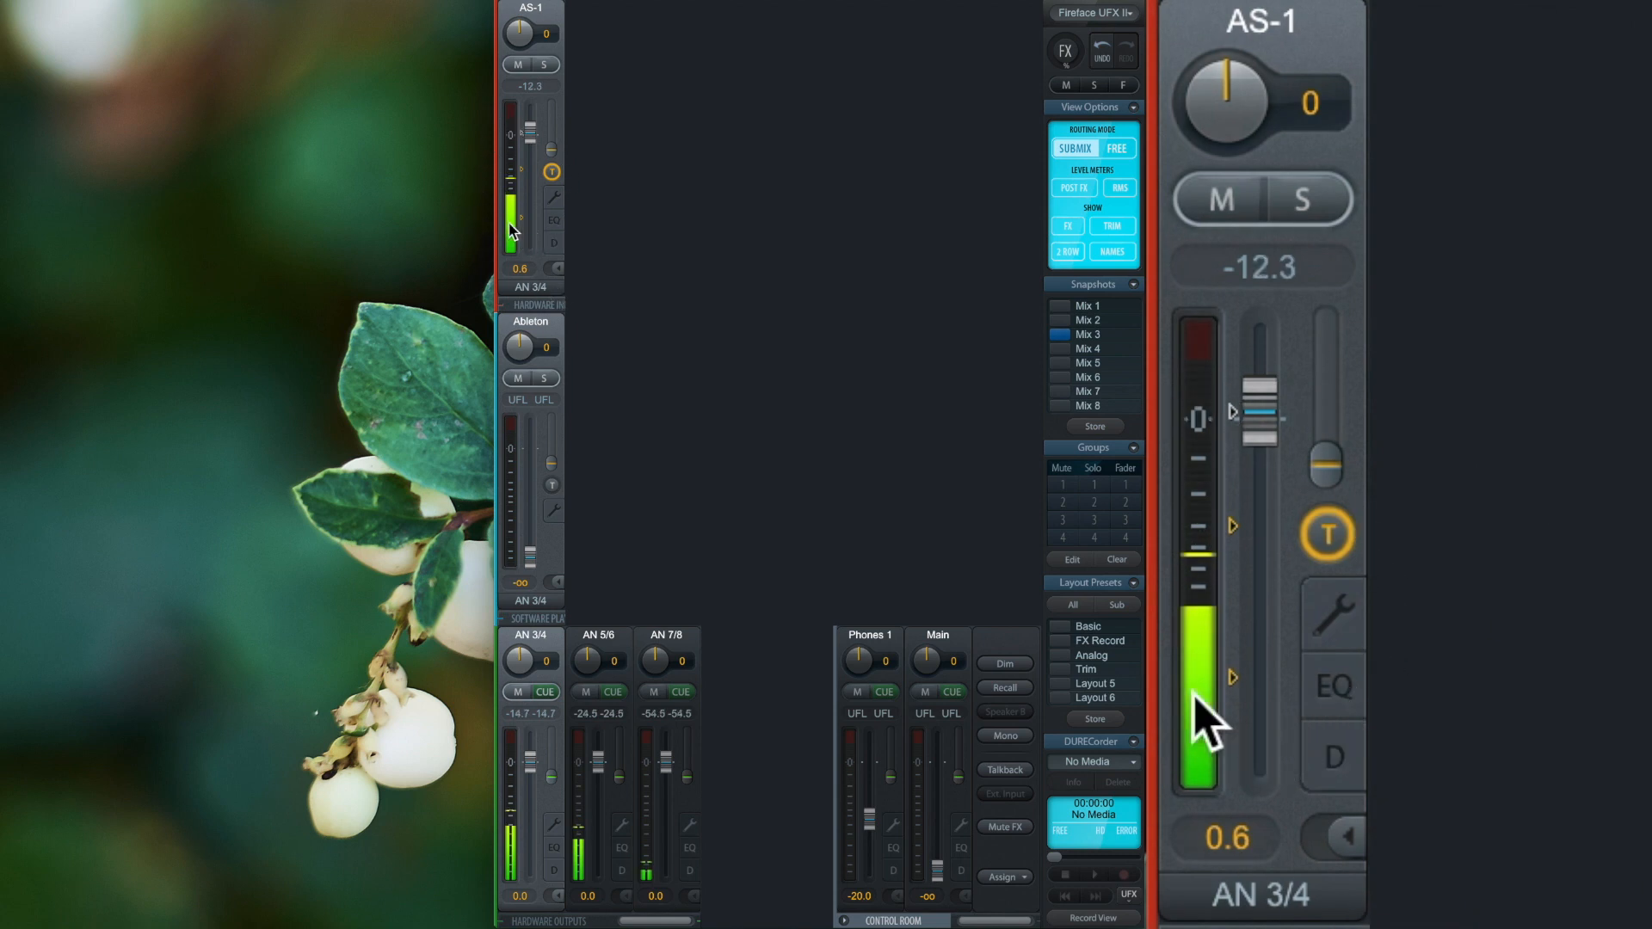
mouse_move(1338, 675)
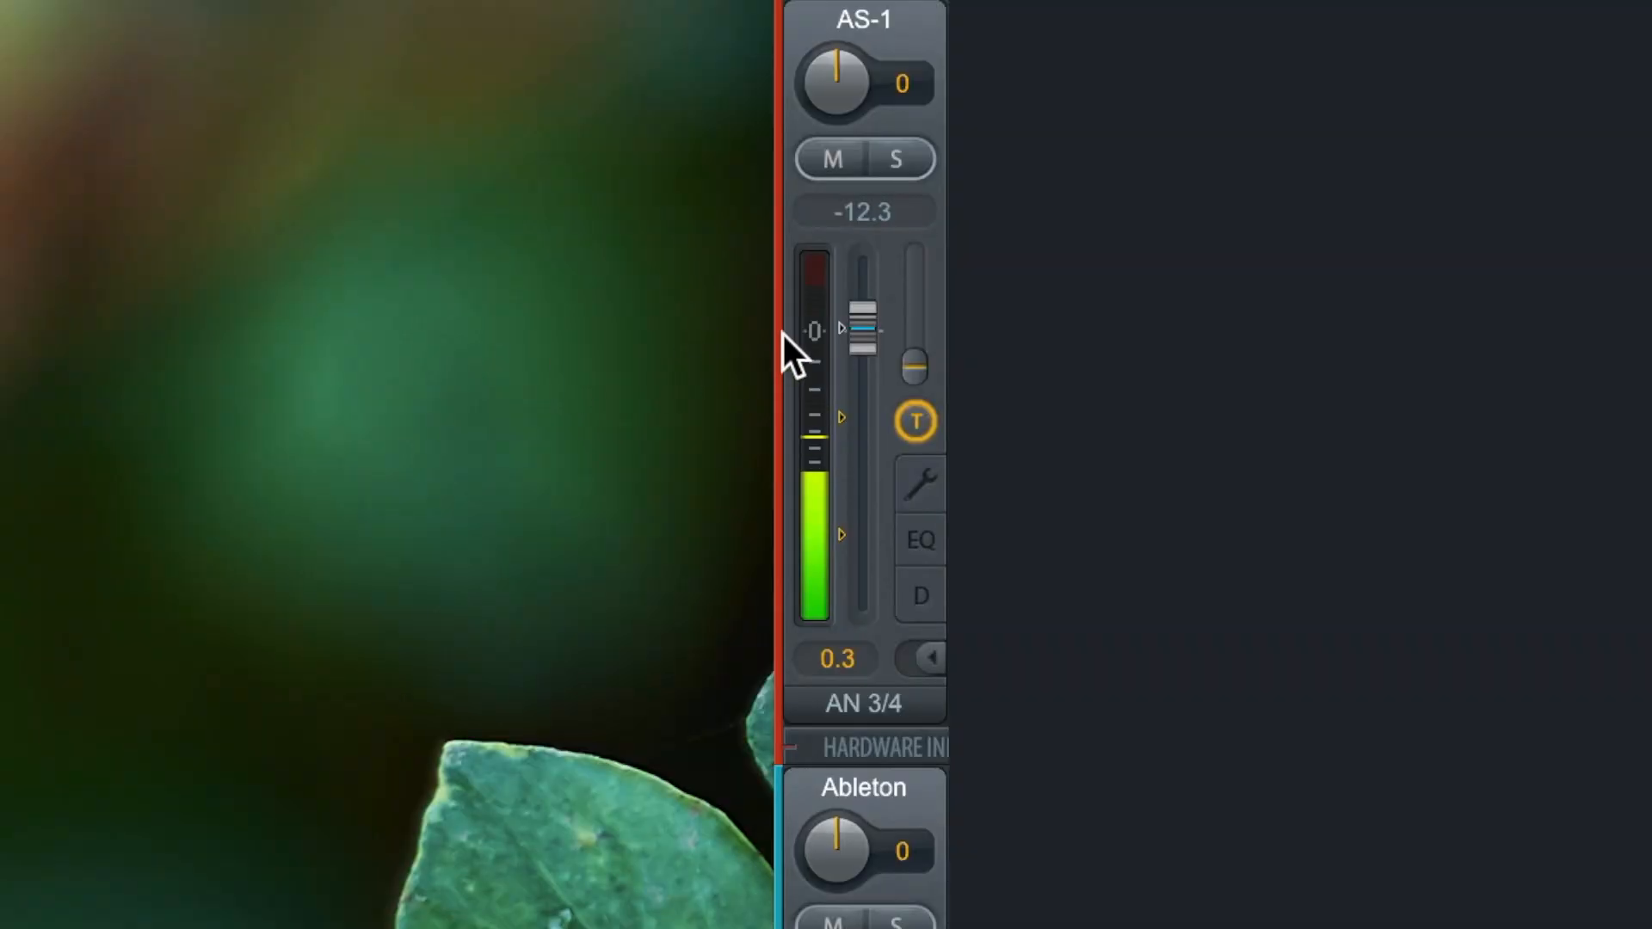
Sweep AS-1 to -27 and -12 dB, back to 0.3 dB, then set AN 3/4 to No Trim.
left_click_drag(816, 347, 864, 332)
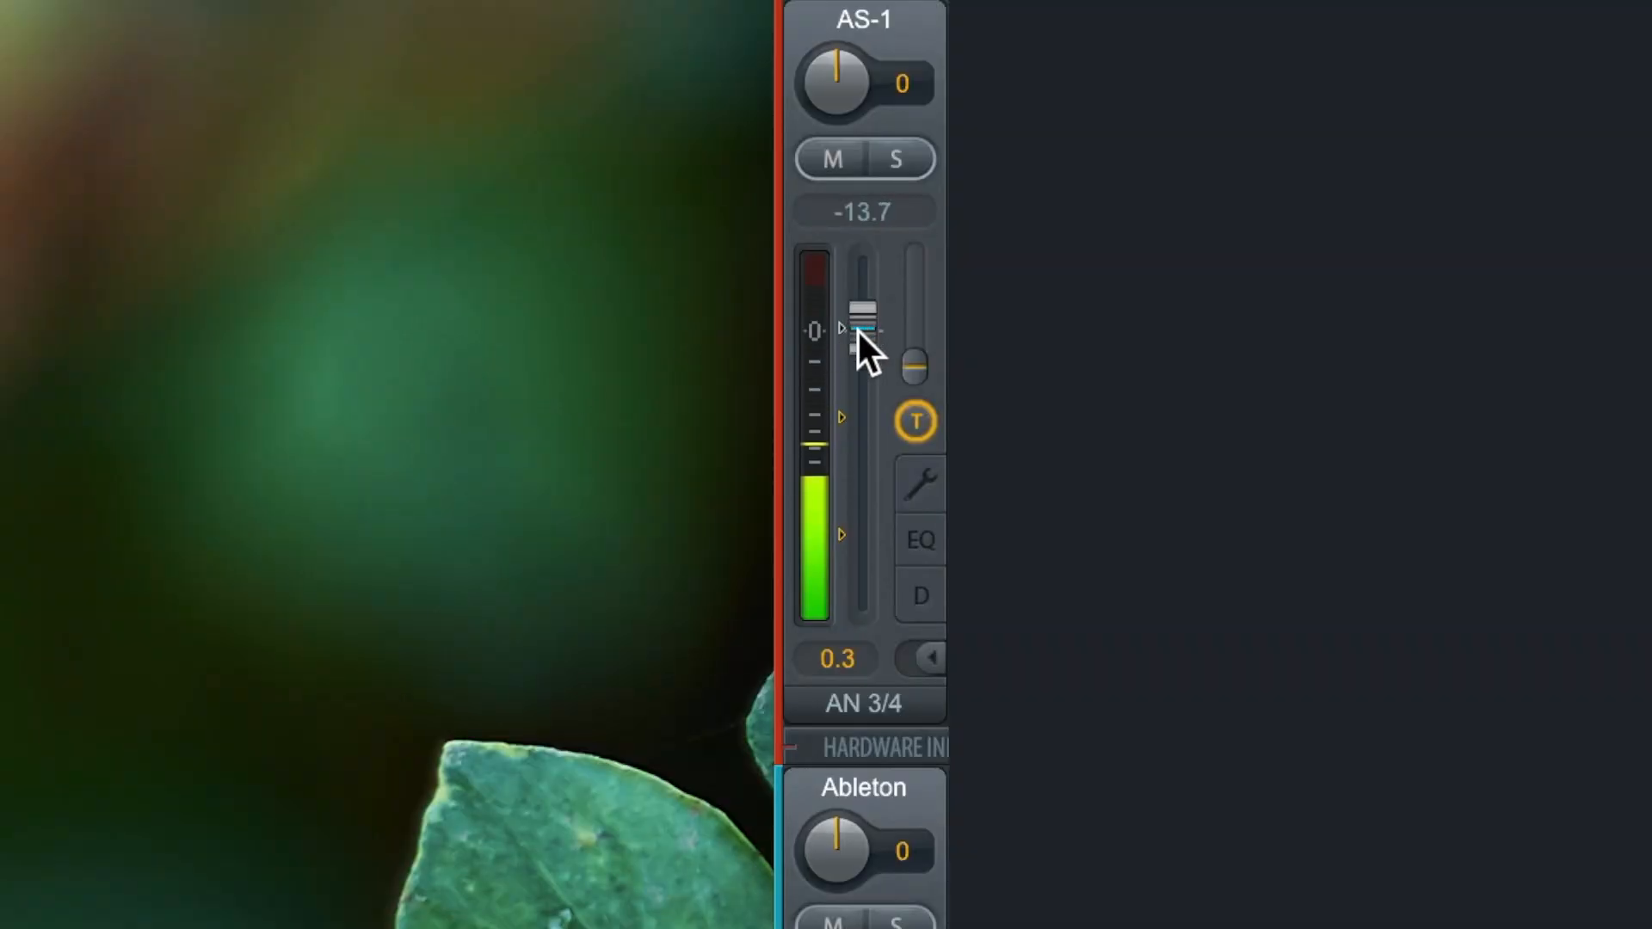
left_click_drag(863, 321, 863, 496)
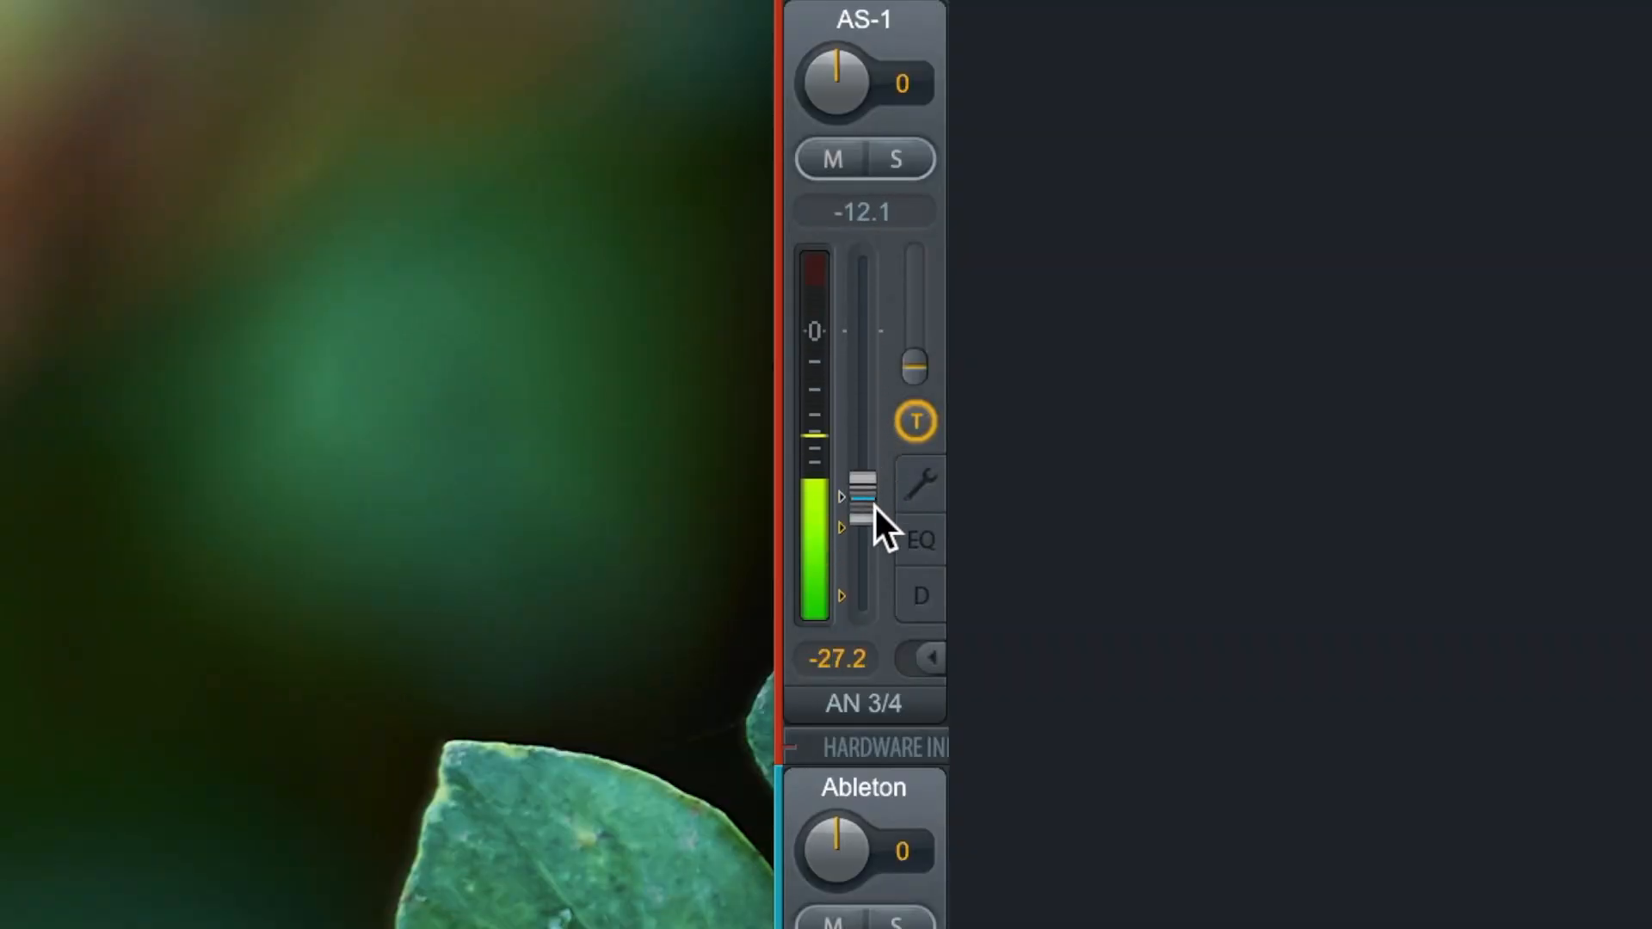
left_click_drag(864, 511, 864, 426)
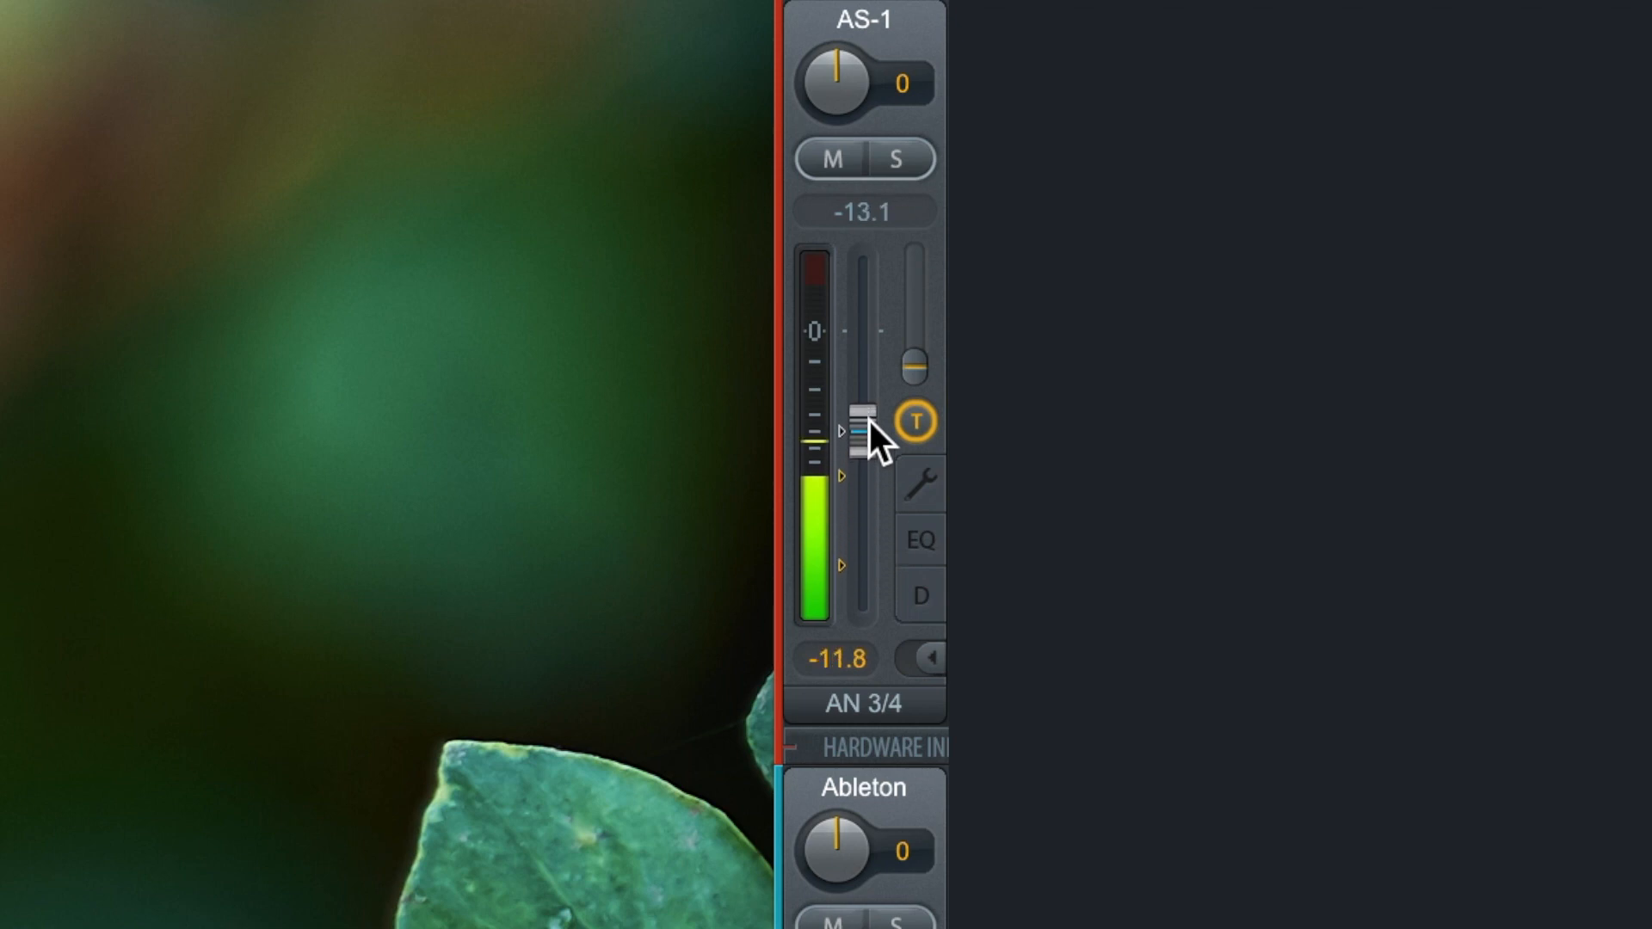
left_click_drag(863, 426, 863, 327)
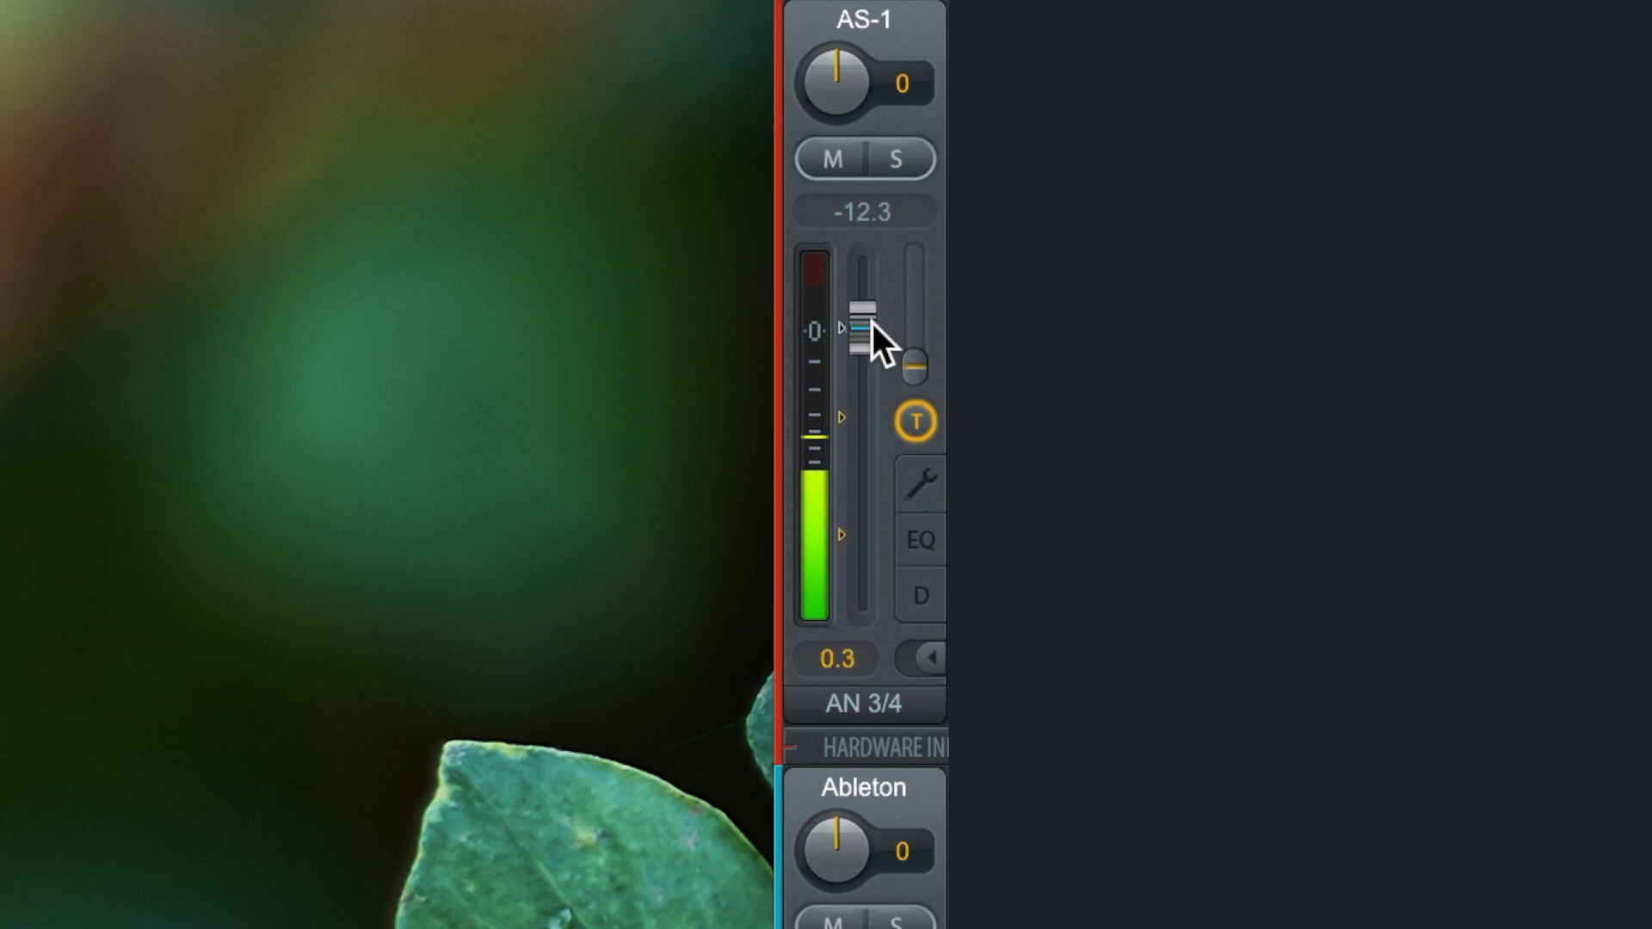
left_click_drag(862, 316, 862, 332)
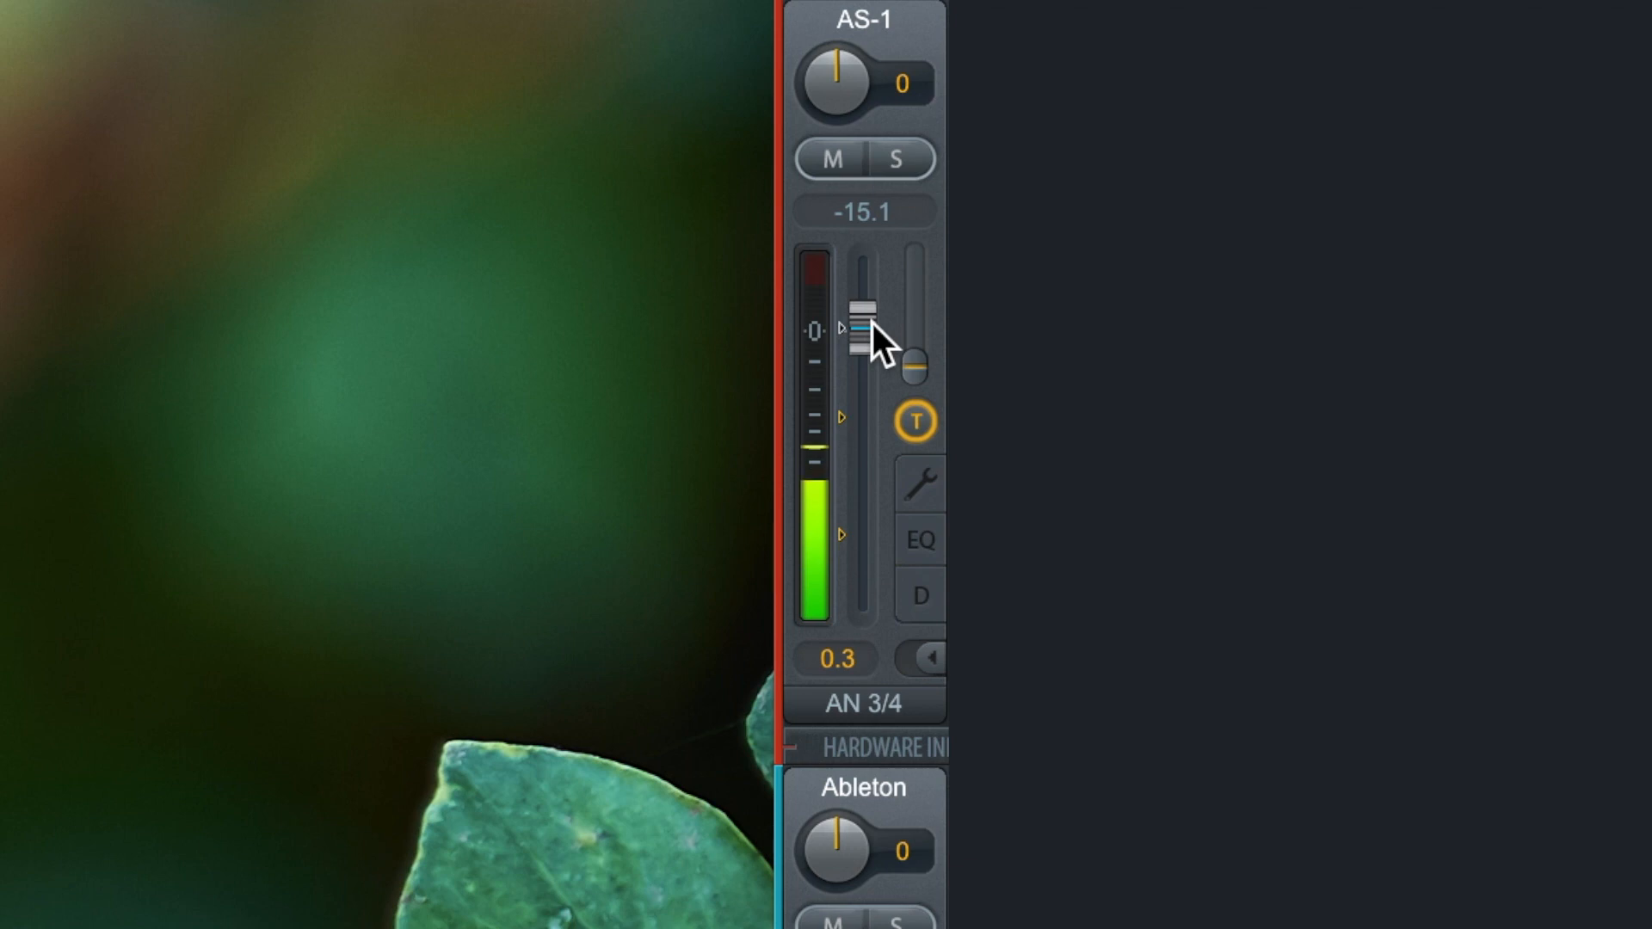
left_click_drag(868, 327, 867, 306)
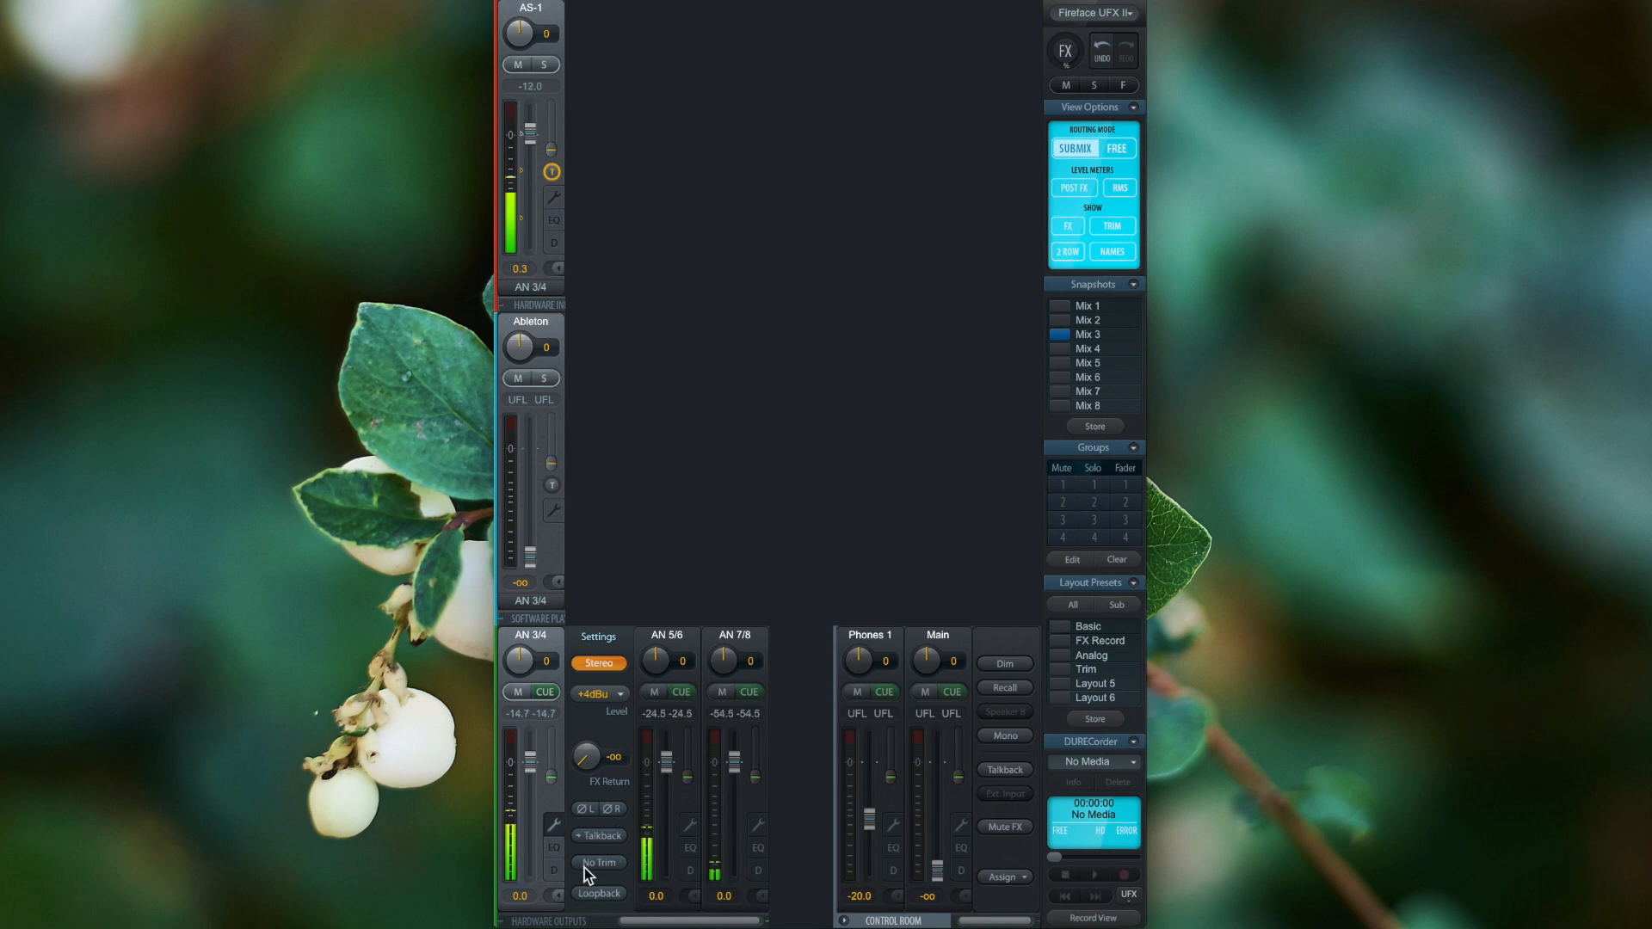
left_click(599, 863)
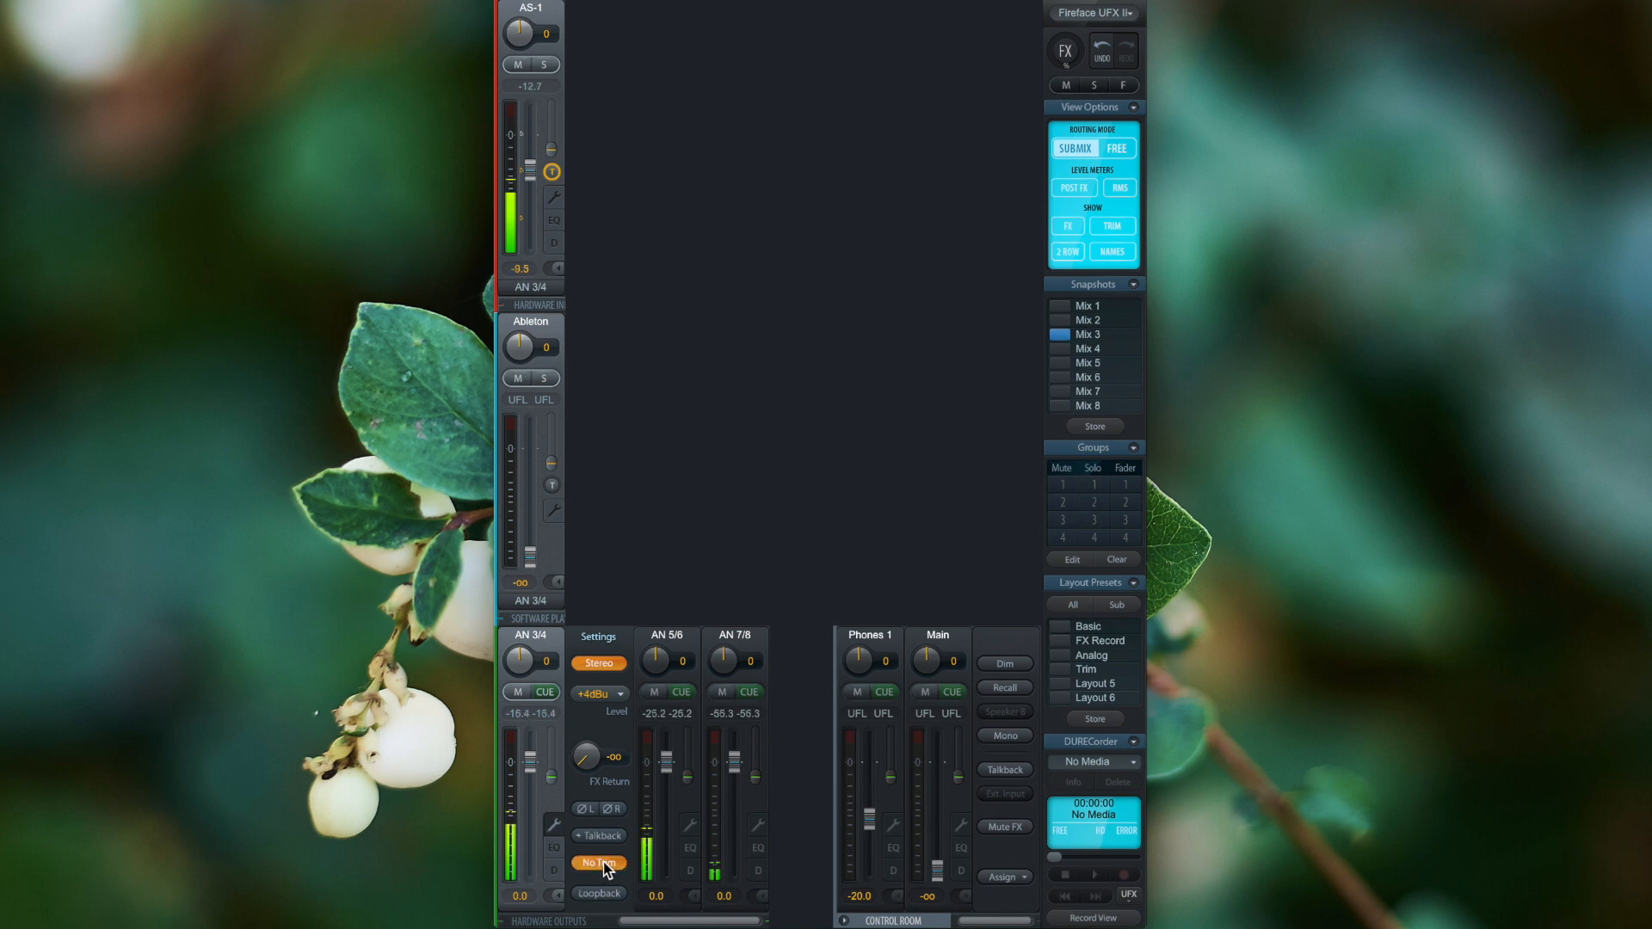